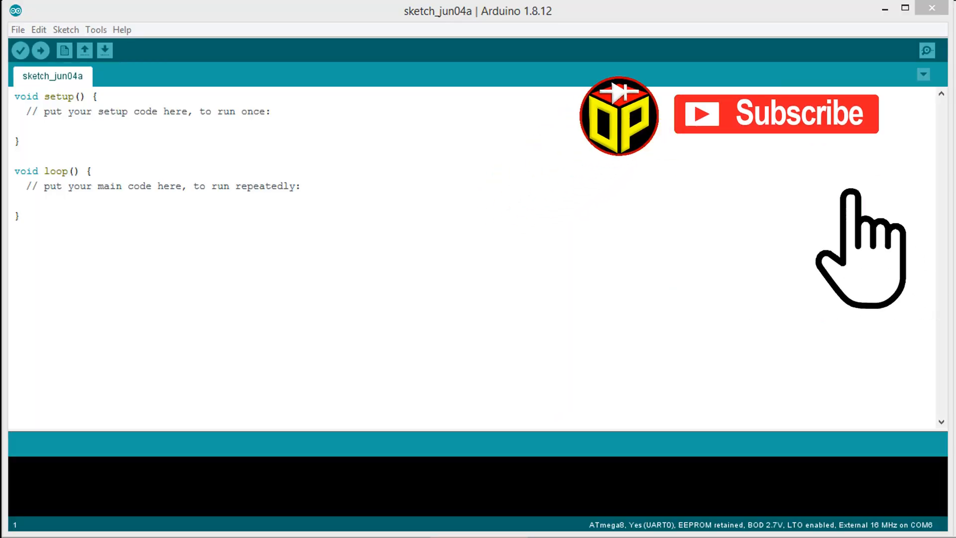
Copy the ultrasonic distance code from Notepad and paste it into the empty sketch.
click(776, 114)
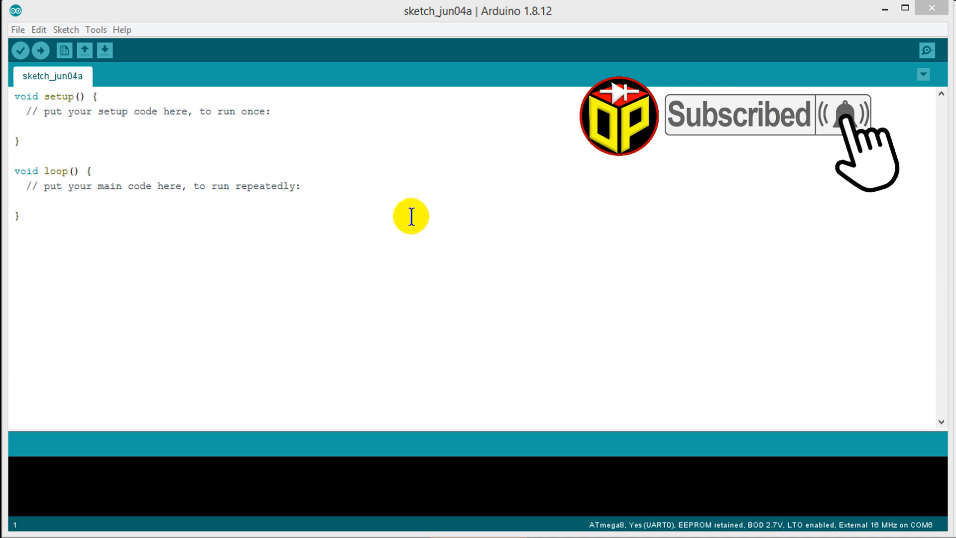
click(17, 29)
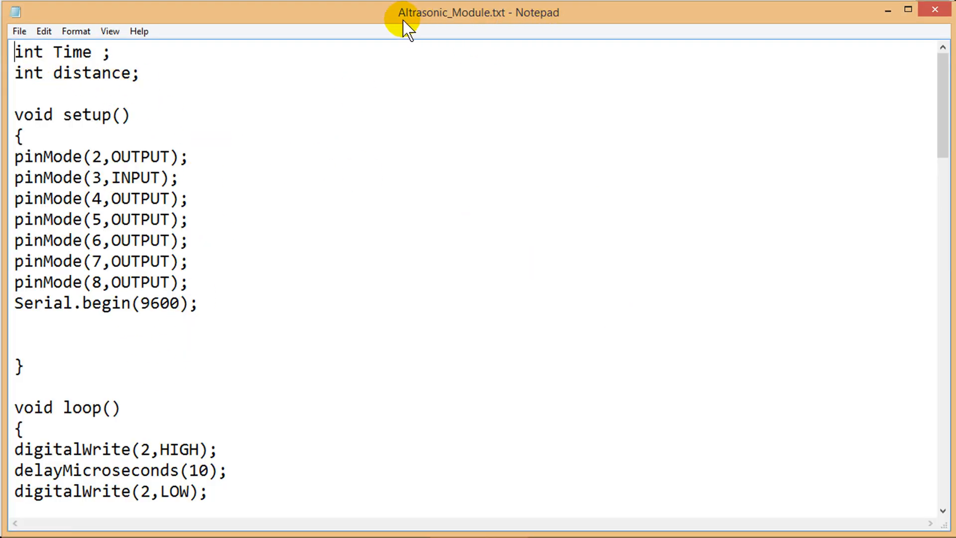
right_click(183, 219)
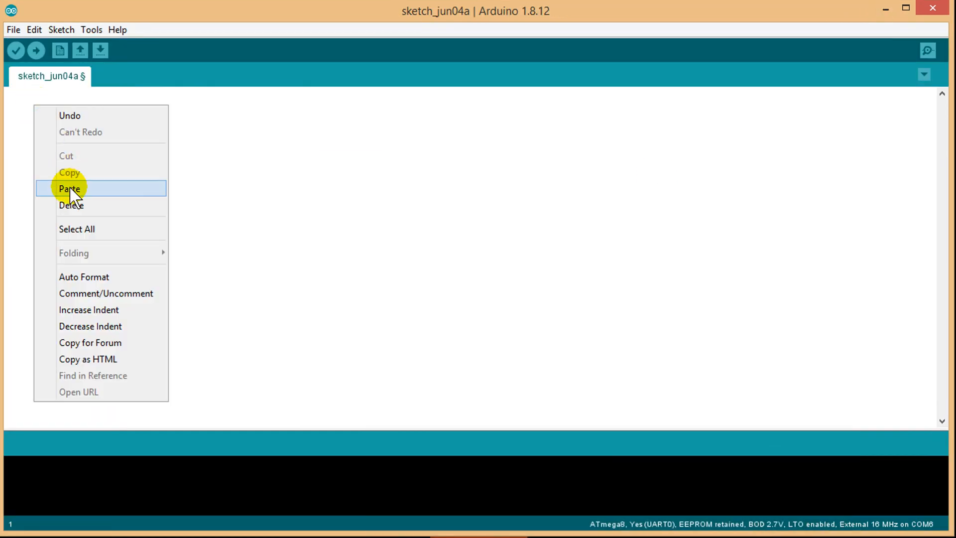
click(17, 51)
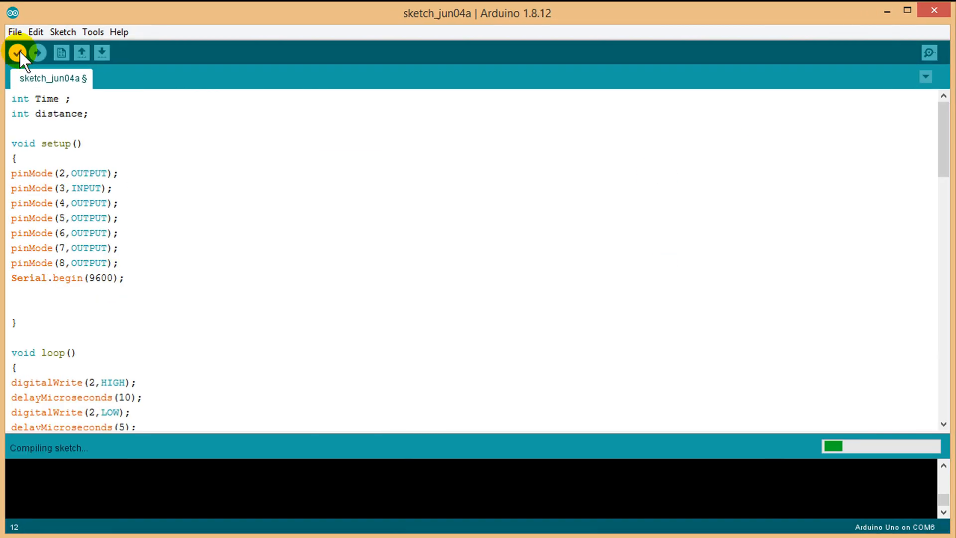
mouse_move(110, 497)
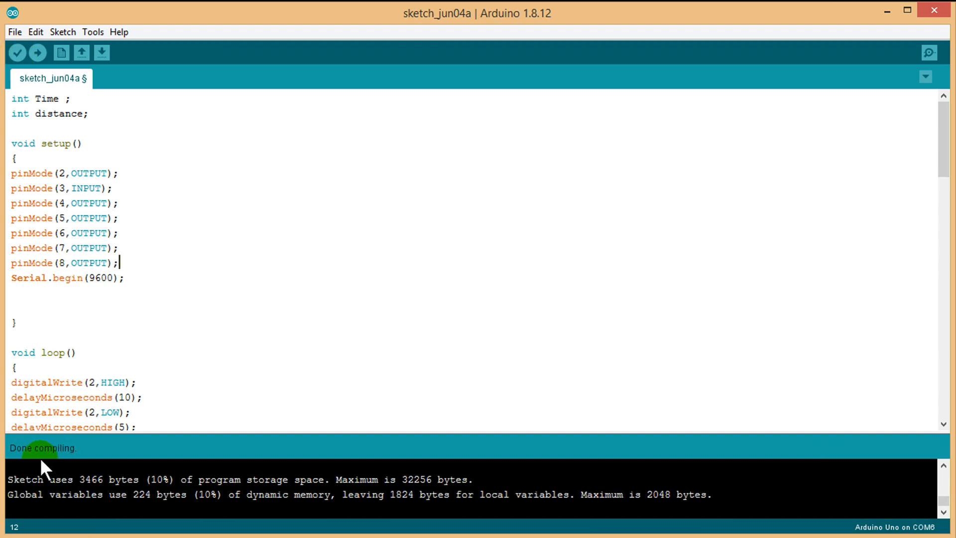
Upload the ultrasonic distance sketch to the Arduino Uno from the Sketch menu.
click(62, 32)
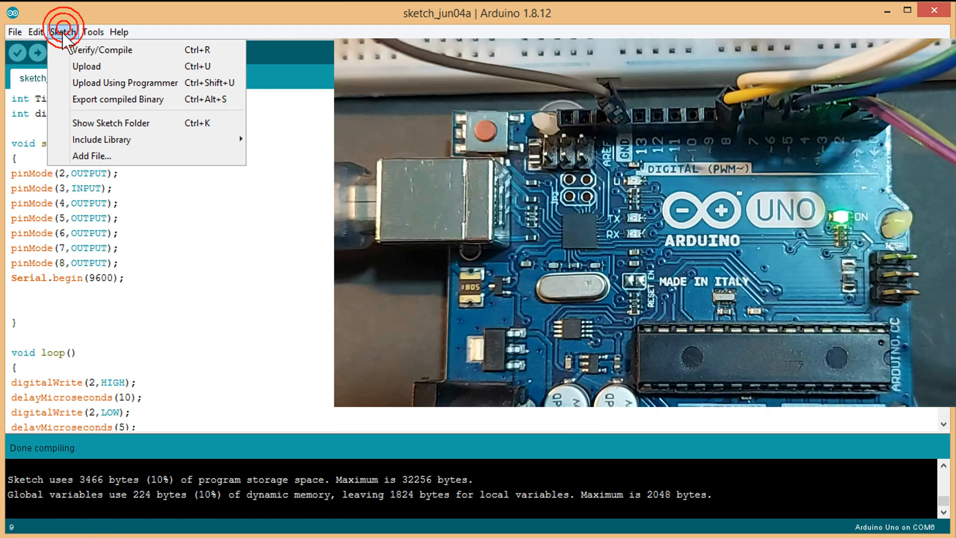
click(103, 49)
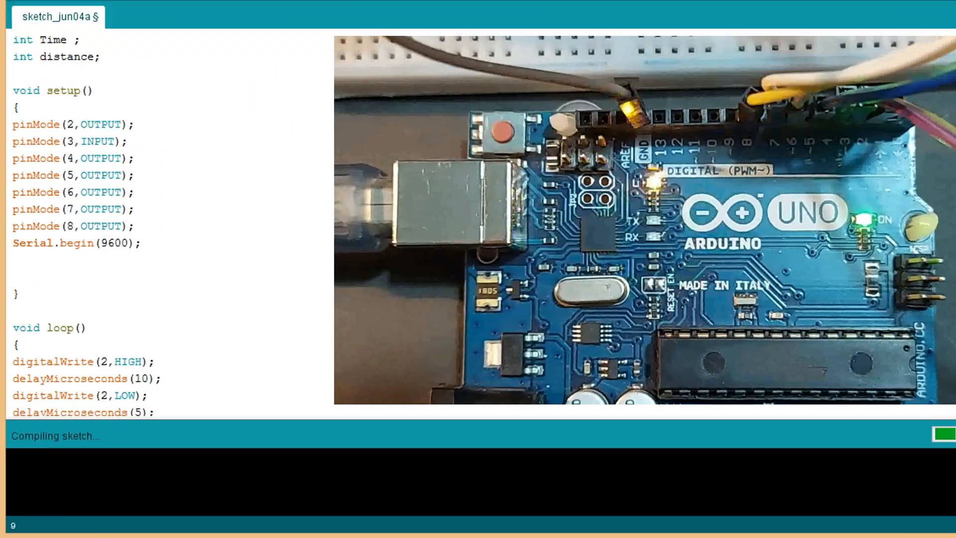